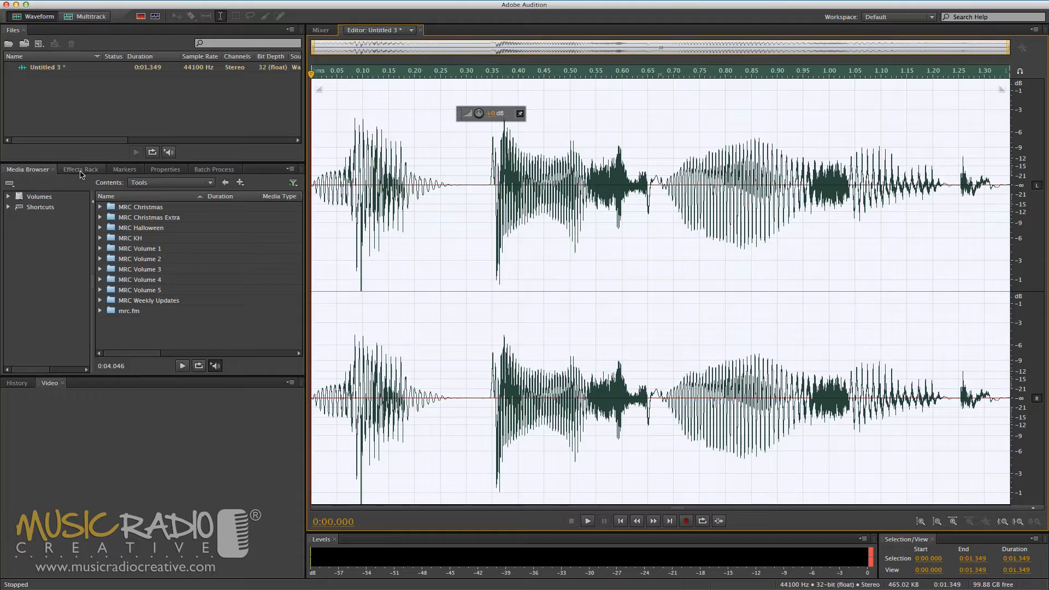
- Add a Chorus effect with a preset to slot 1 of the voiceover's Effects Rack
click(81, 169)
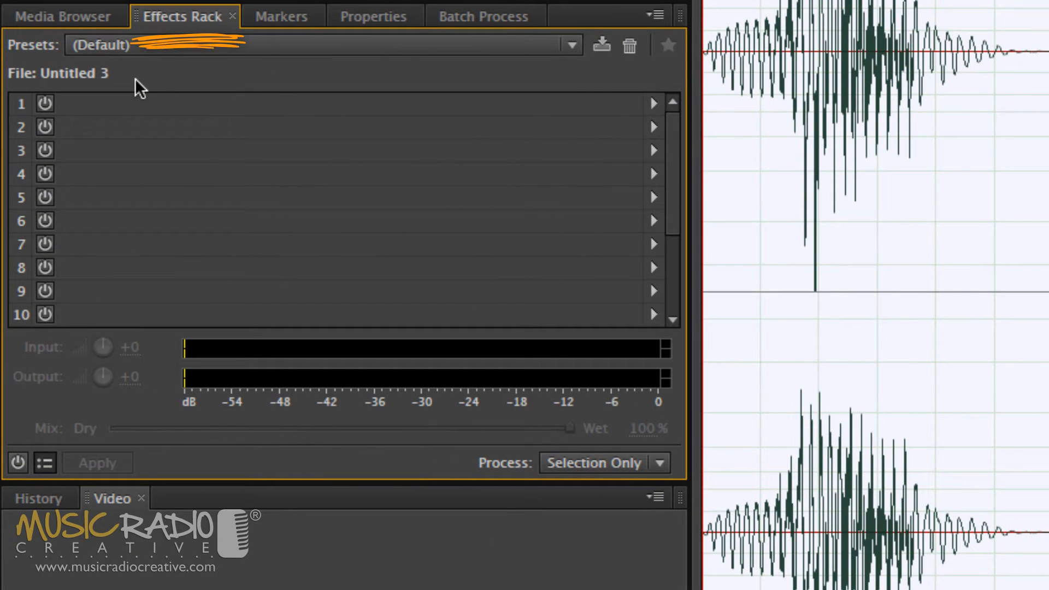
mouse_move(181, 97)
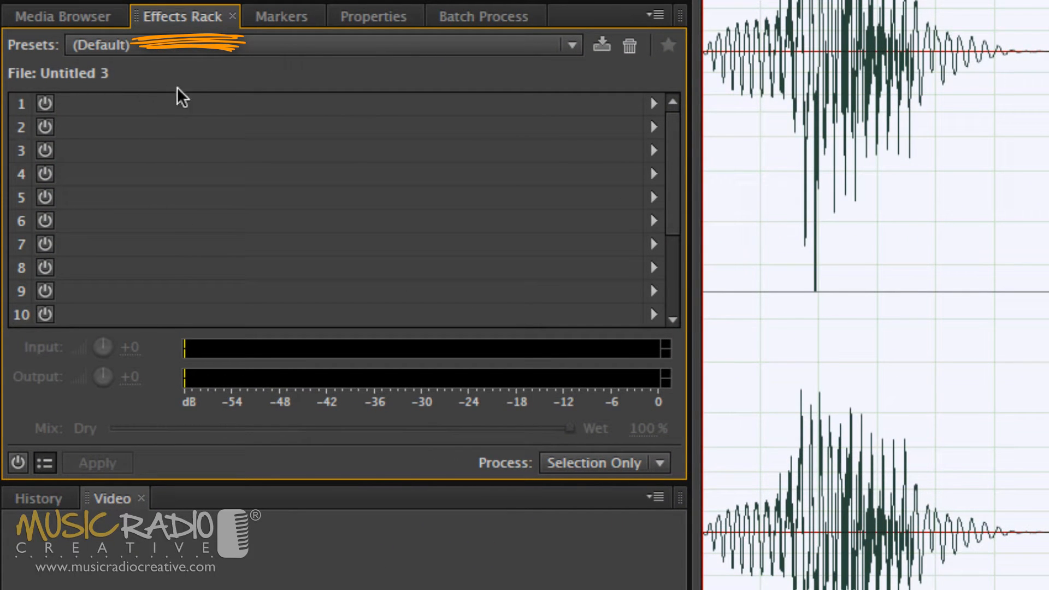
mouse_move(325, 120)
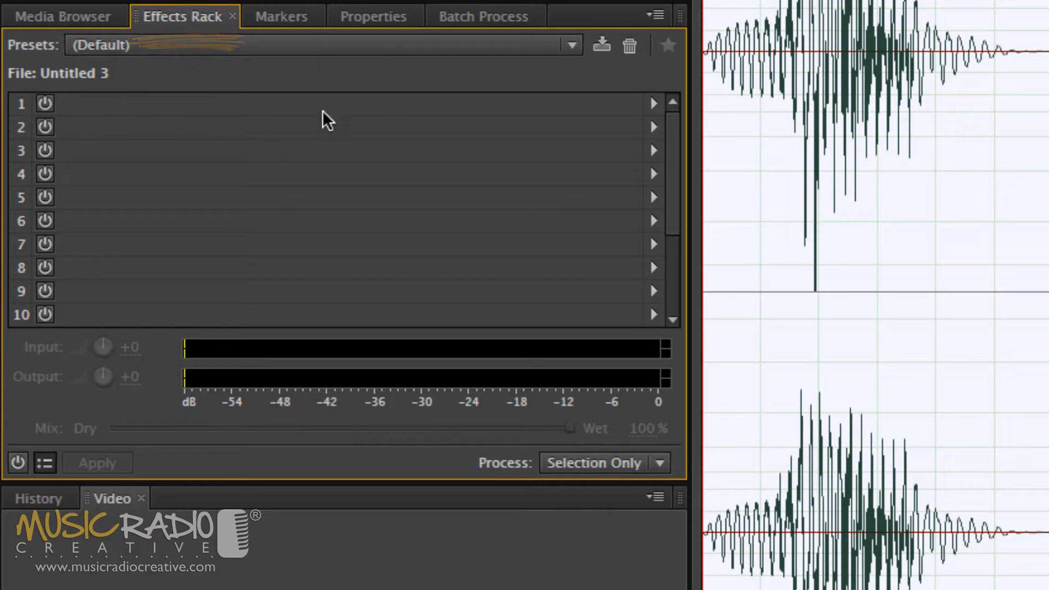
click(653, 104)
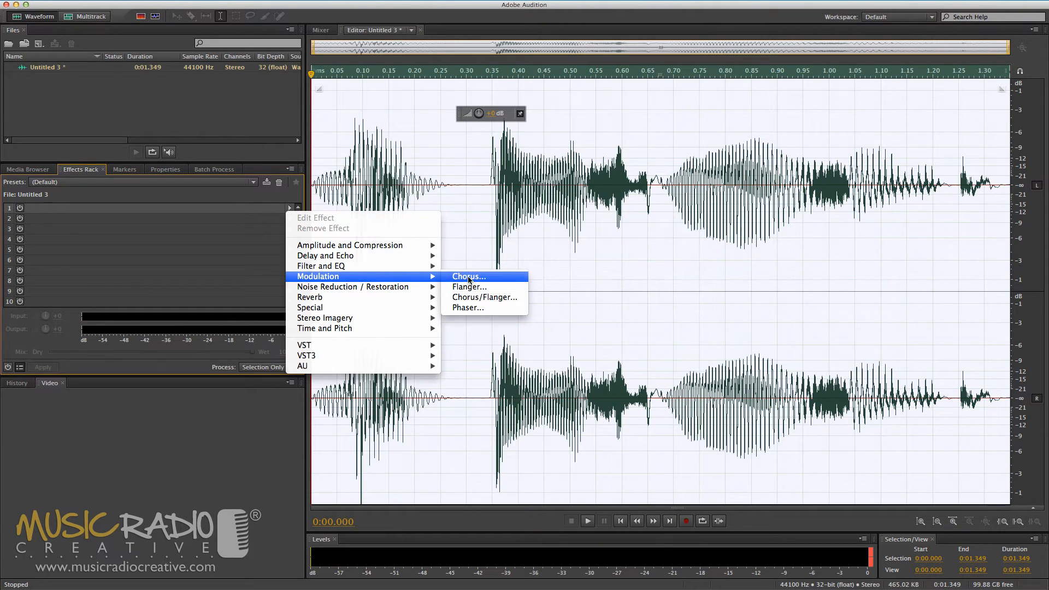
click(468, 277)
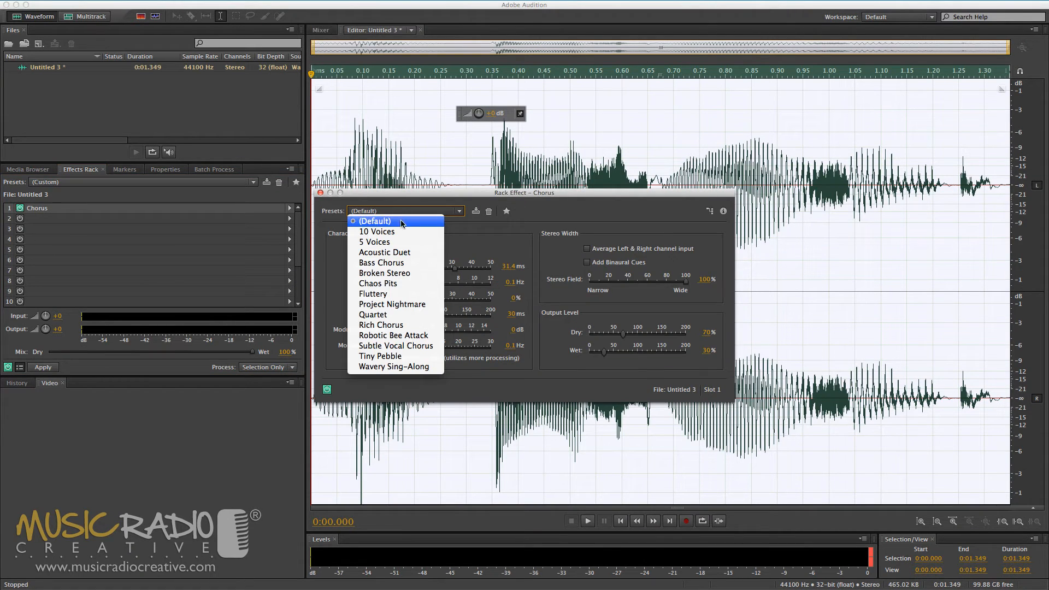
click(382, 262)
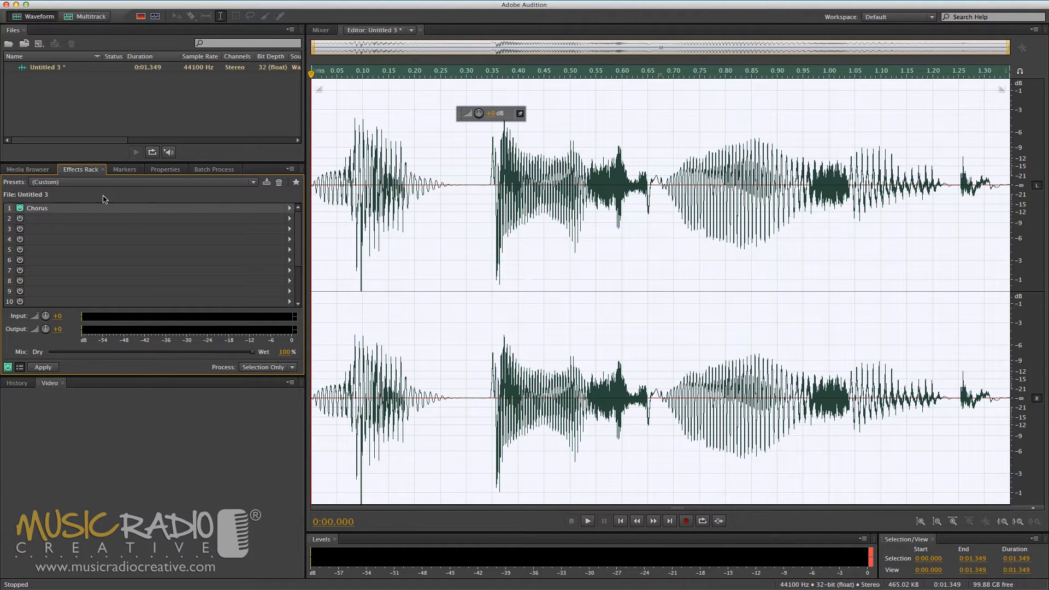
mouse_move(42, 214)
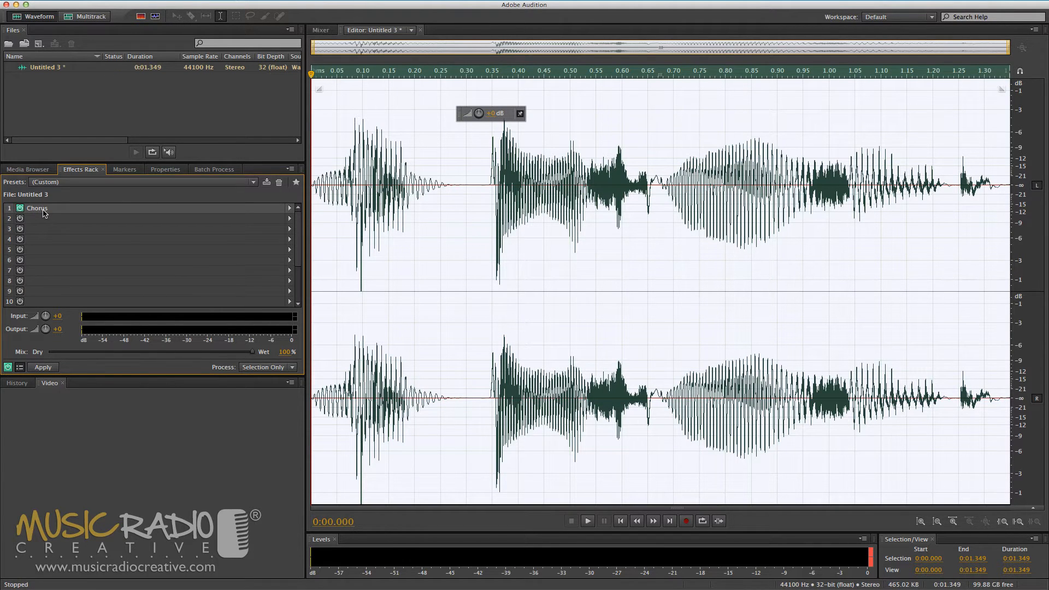
click(289, 218)
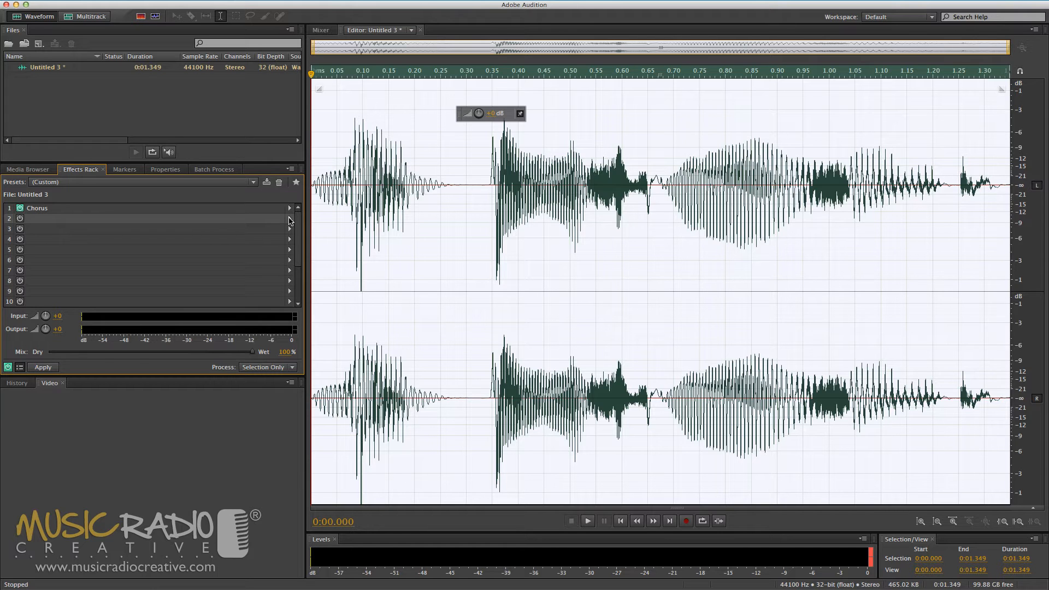
- Preview the voiceover with the chorus, then apply it to the audio
click(587, 521)
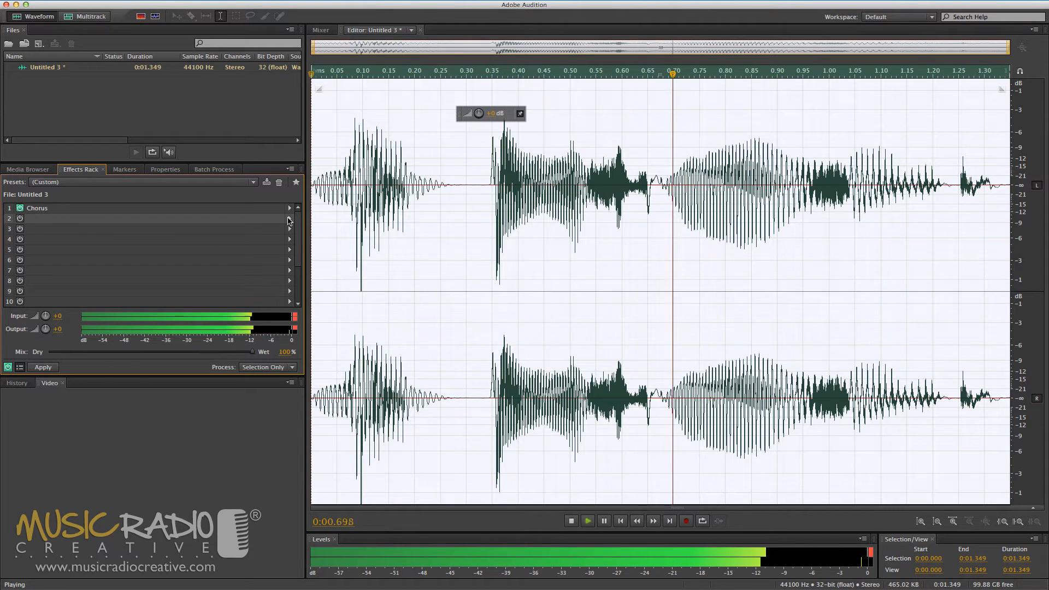
click(570, 521)
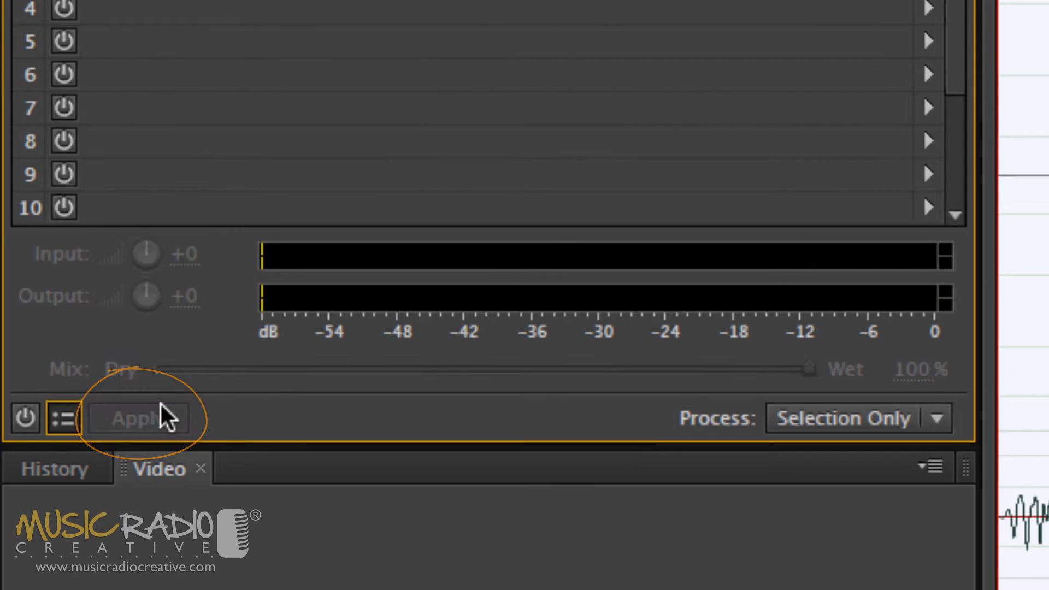
click(137, 418)
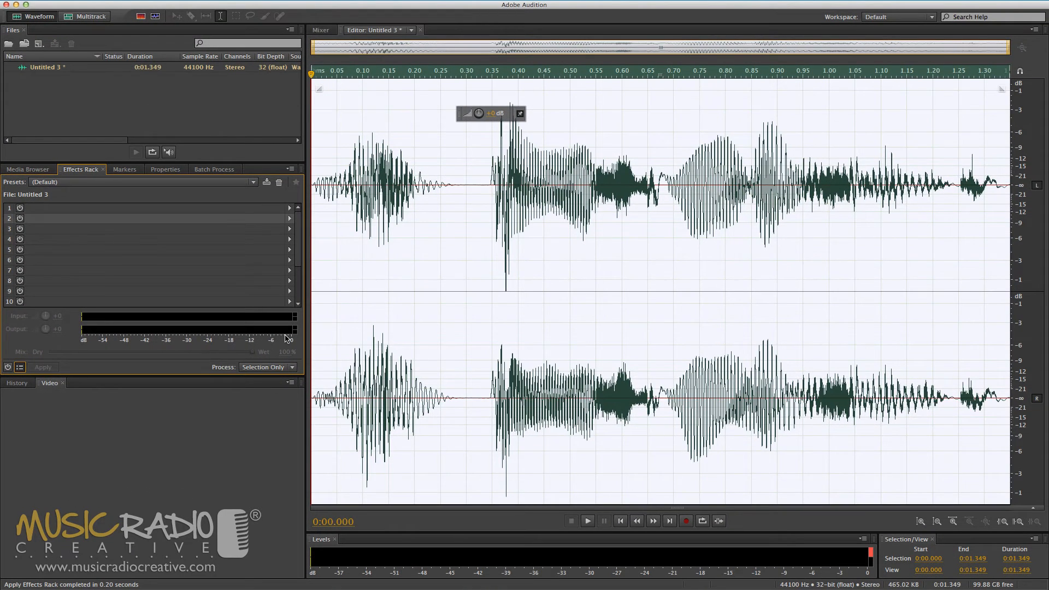
- Listen to the chorused voiceover, then undo the chorus processing
click(587, 521)
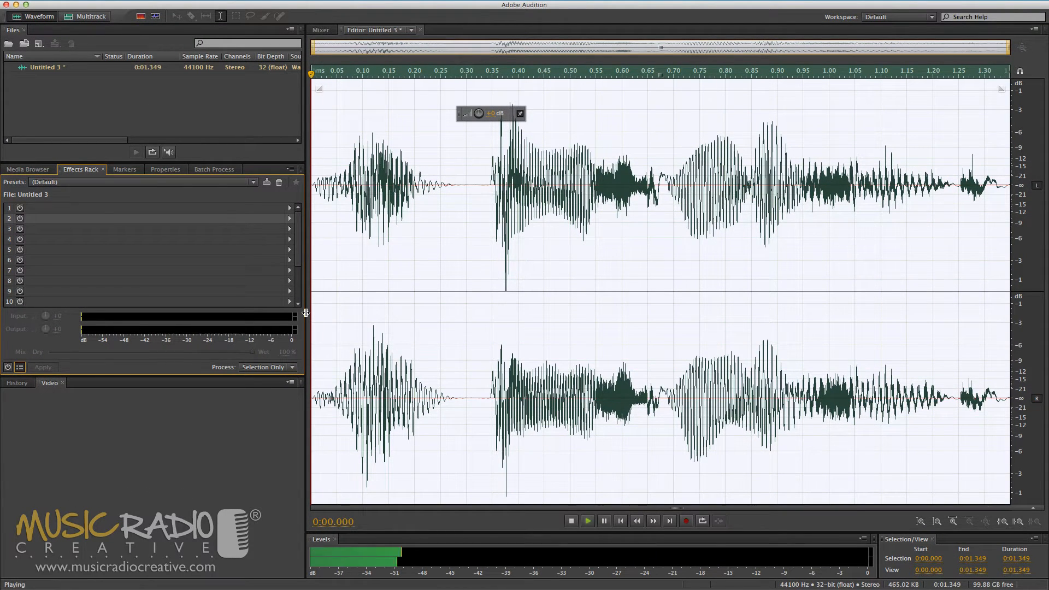
click(570, 521)
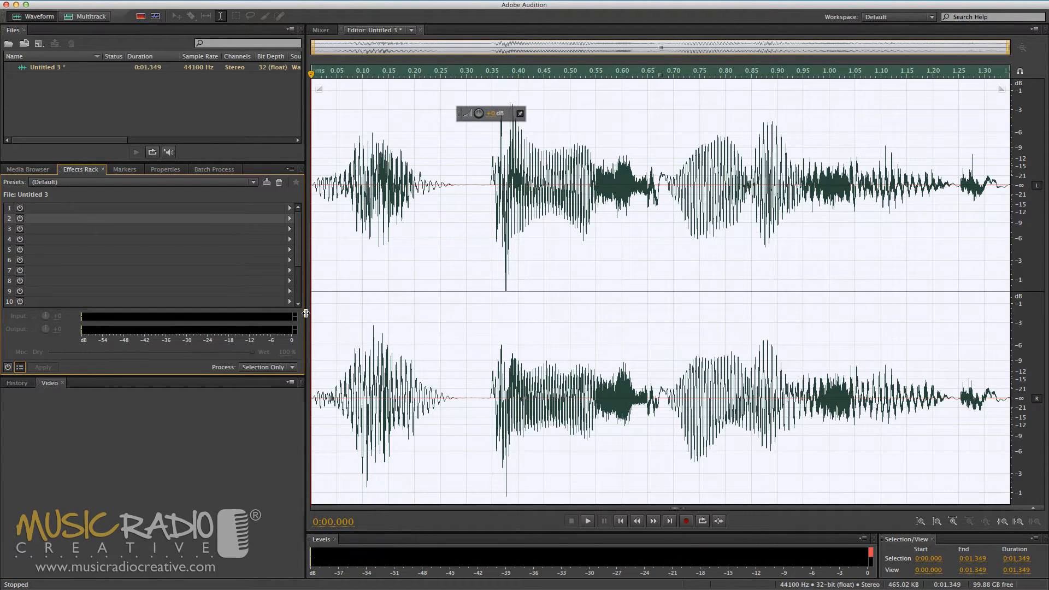
key(cmd+z)
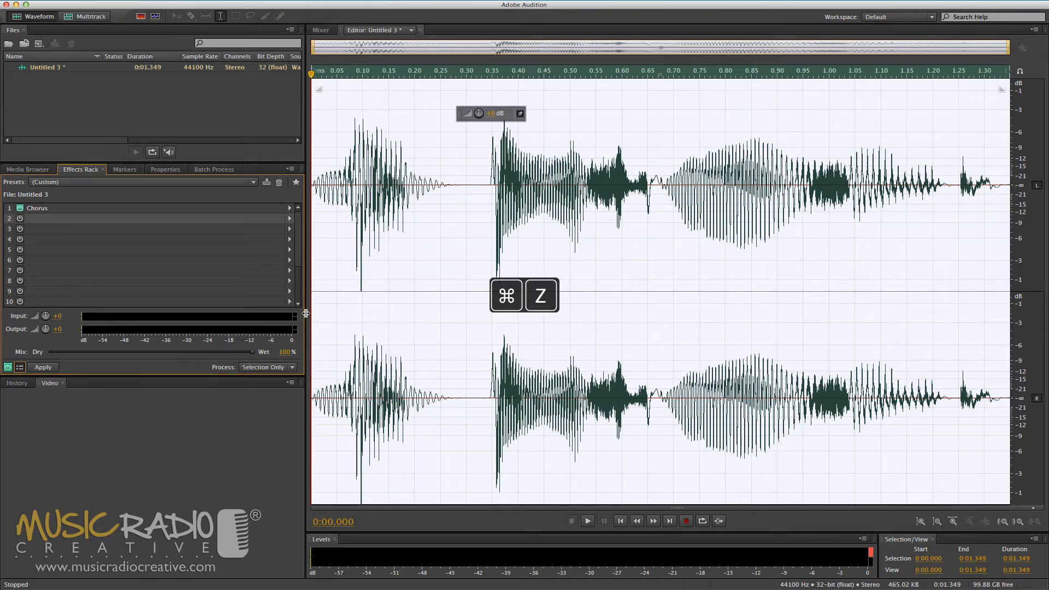
key(cmd+z)
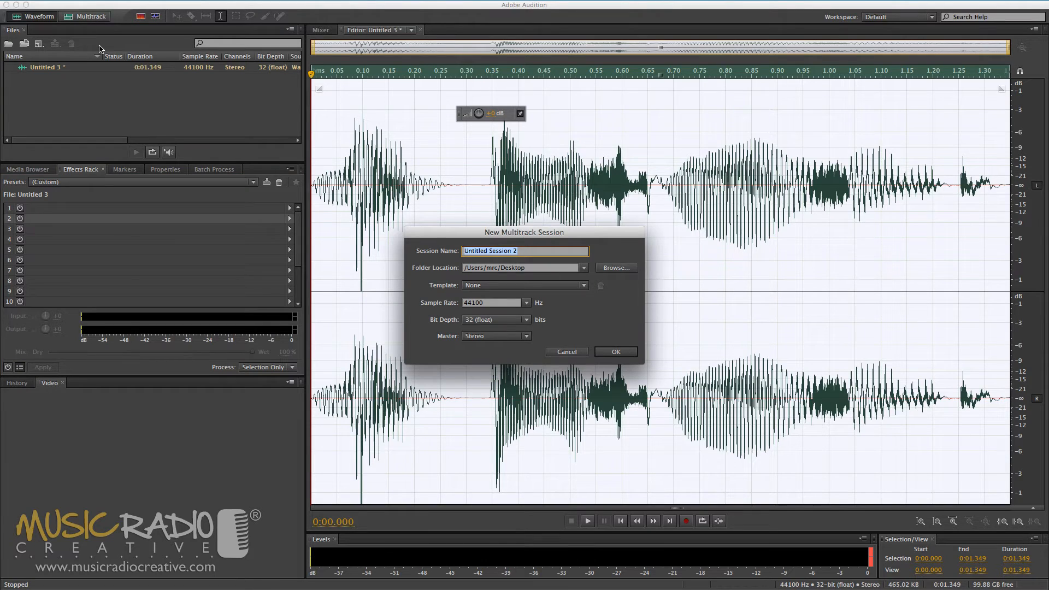
- Create the Mike multitrack session and place the playhead at about 0.35 seconds
click(615, 351)
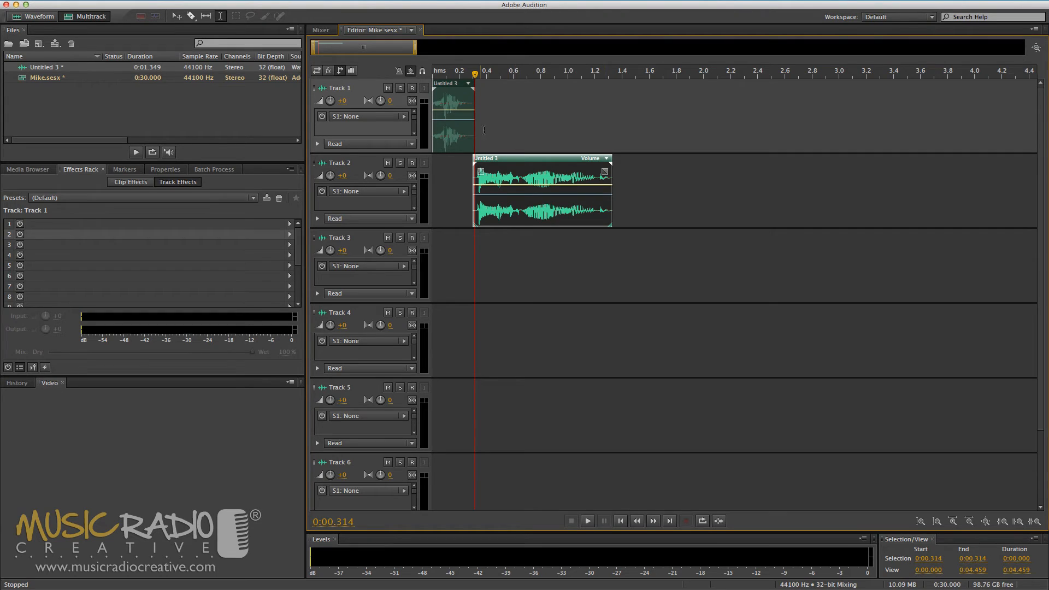
click(479, 113)
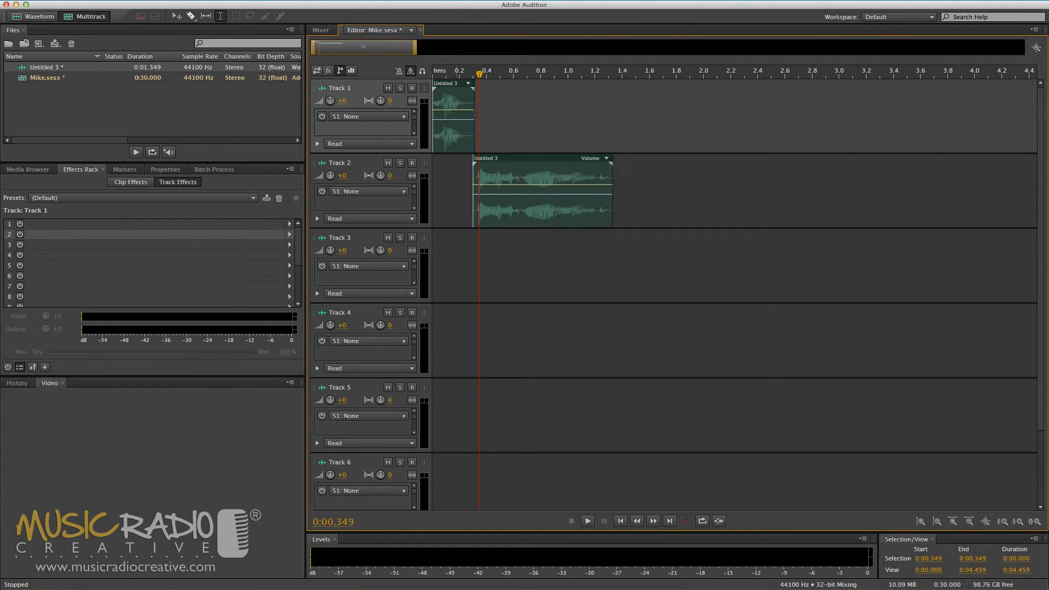
mouse_move(329, 71)
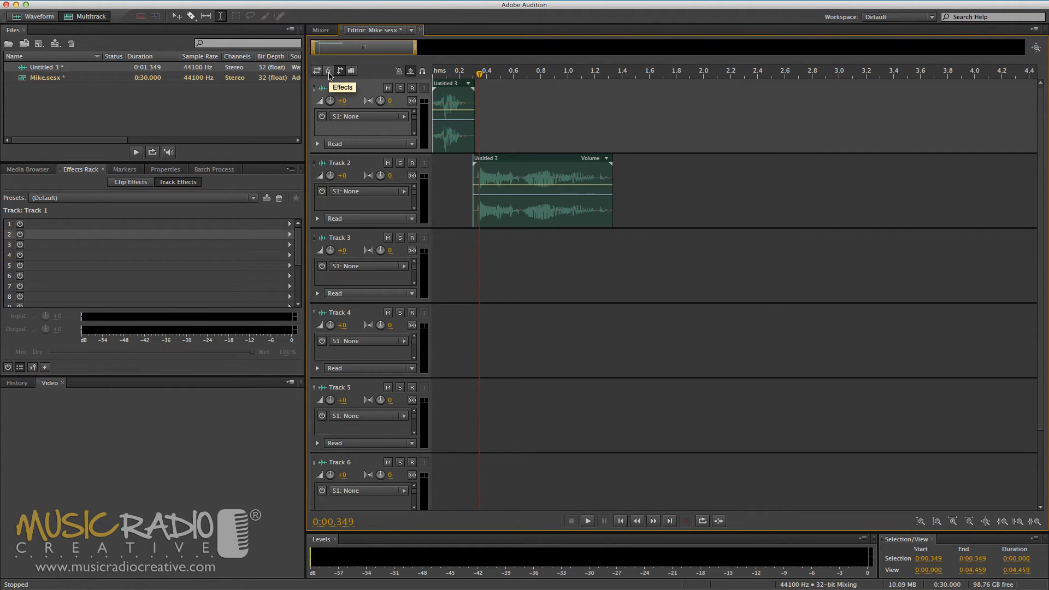
- Add a Flanger to Track 1 and an Echo with the Mike Echo preset to Track 2
click(328, 70)
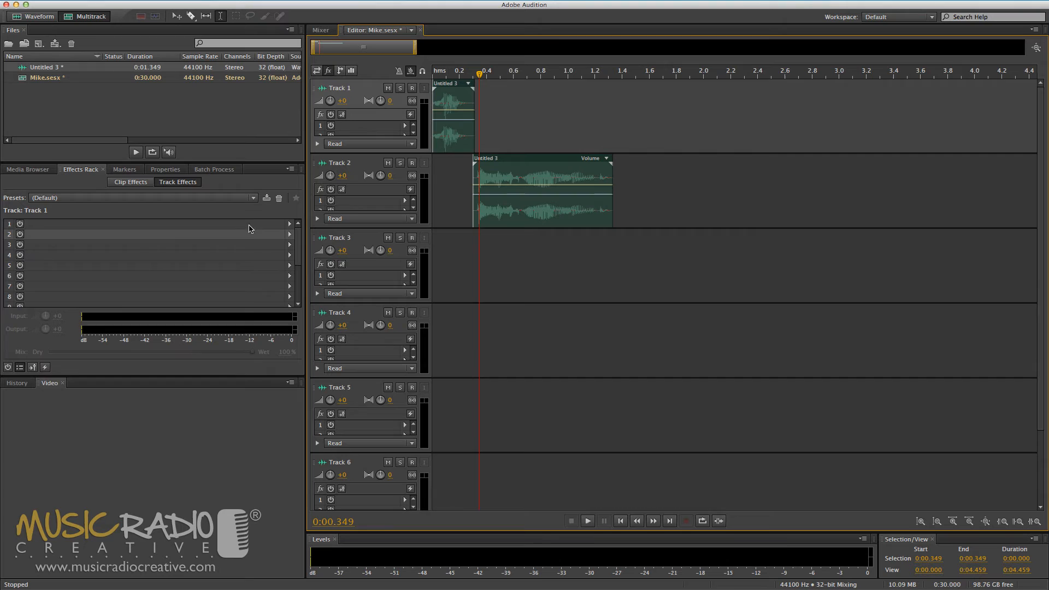
mouse_move(274, 228)
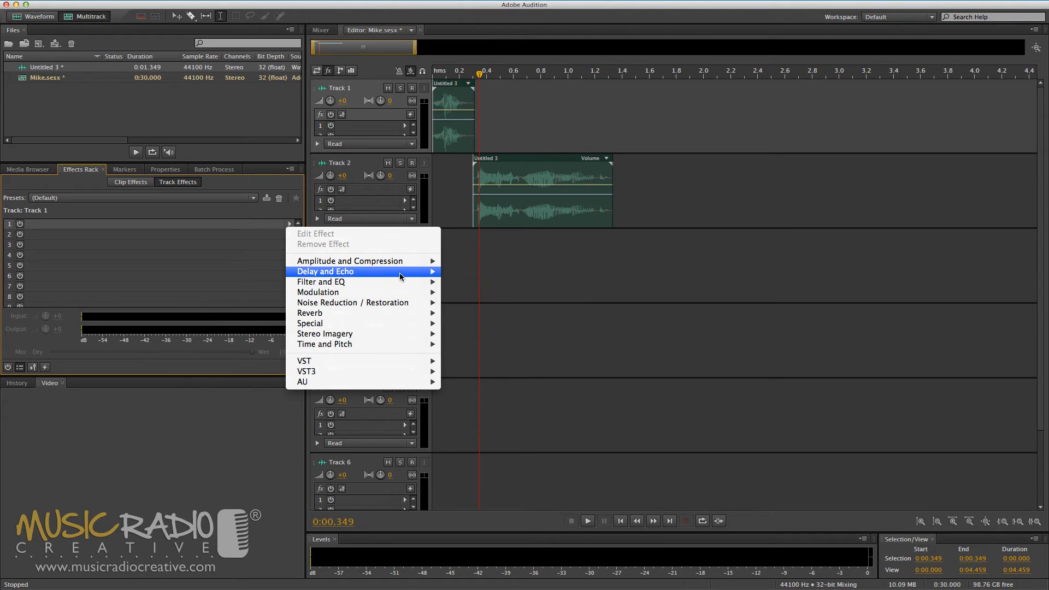
mouse_move(318, 292)
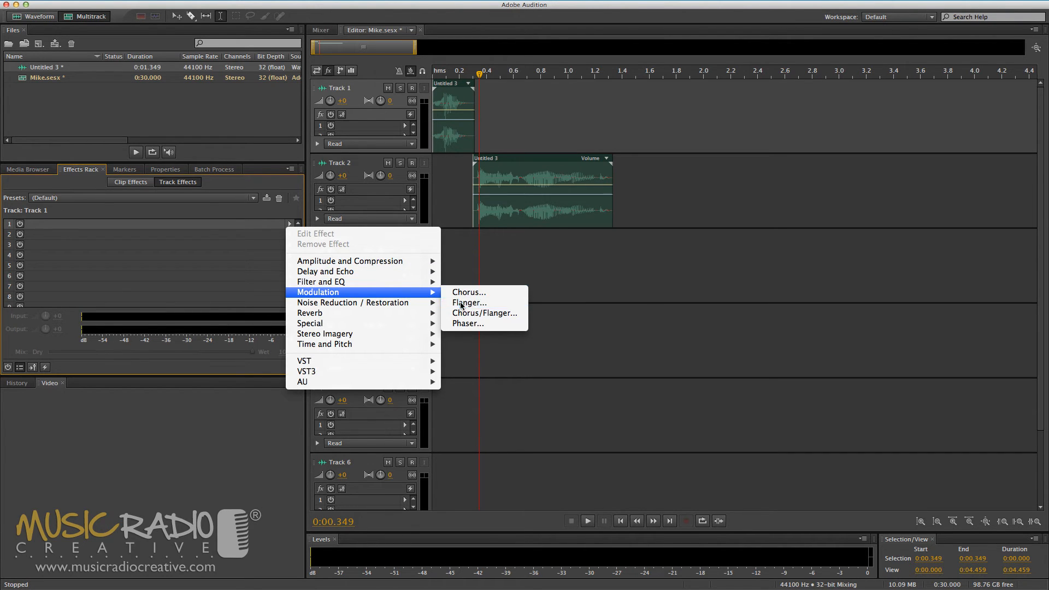
click(469, 303)
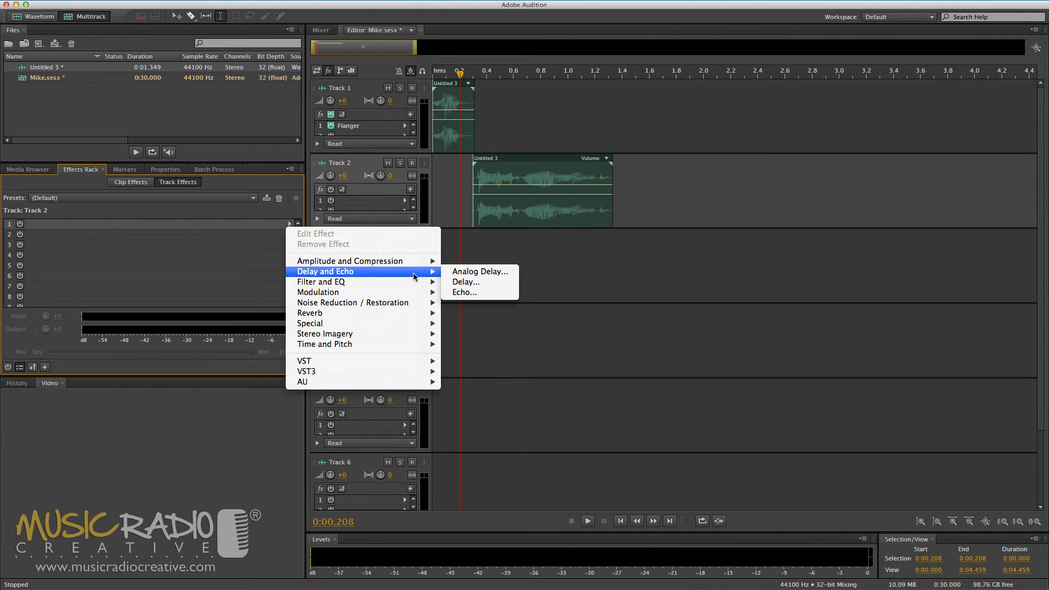
click(465, 293)
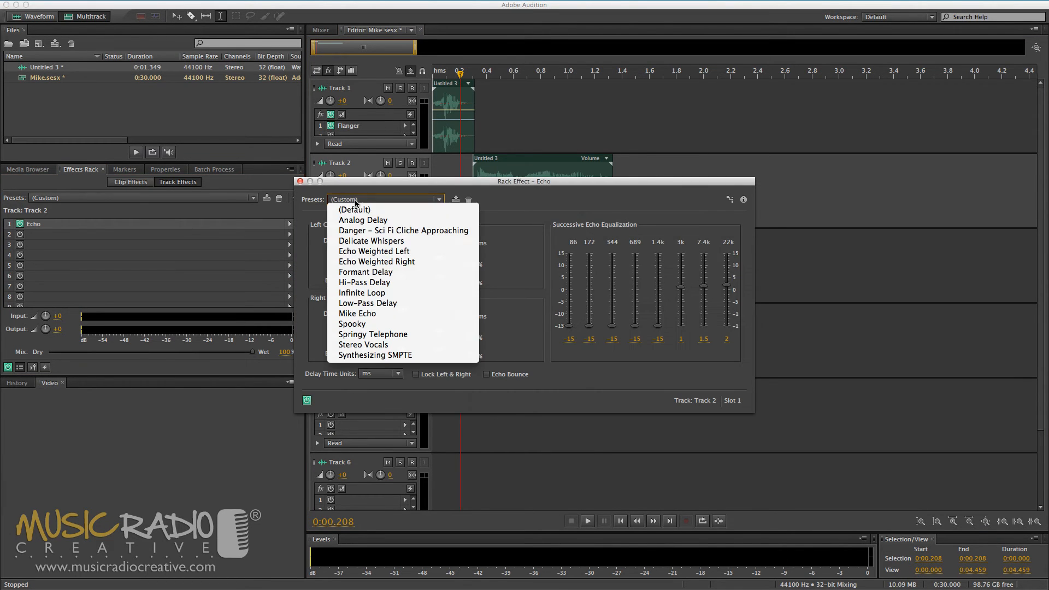
click(357, 313)
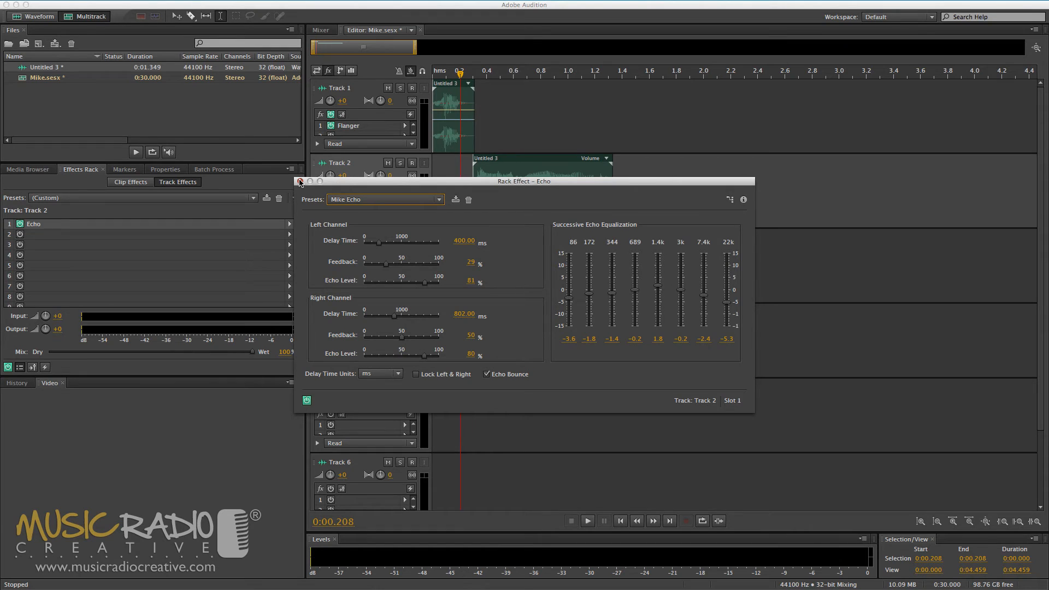
click(300, 181)
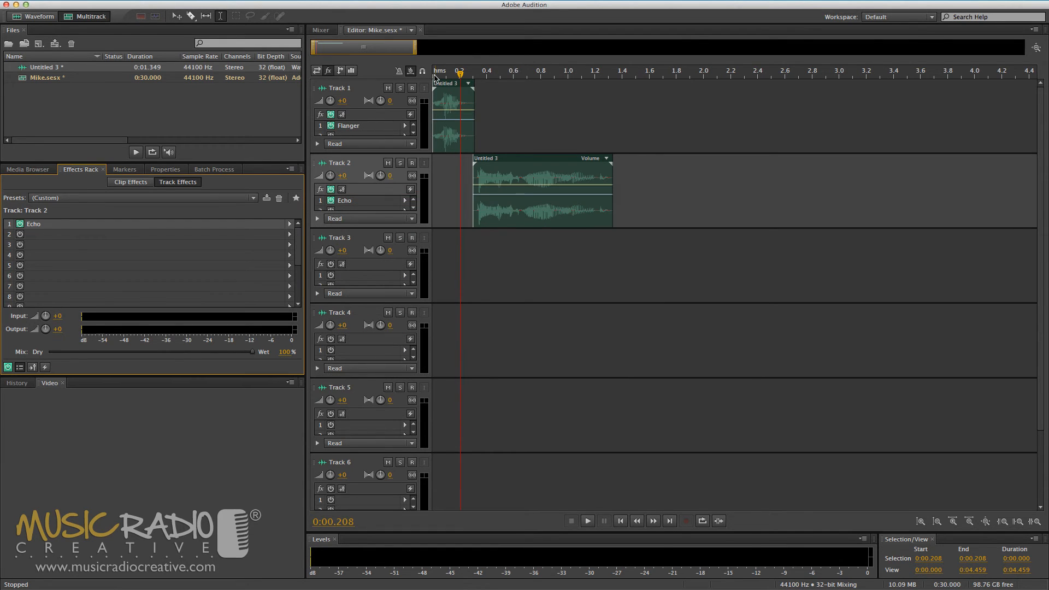
click(587, 521)
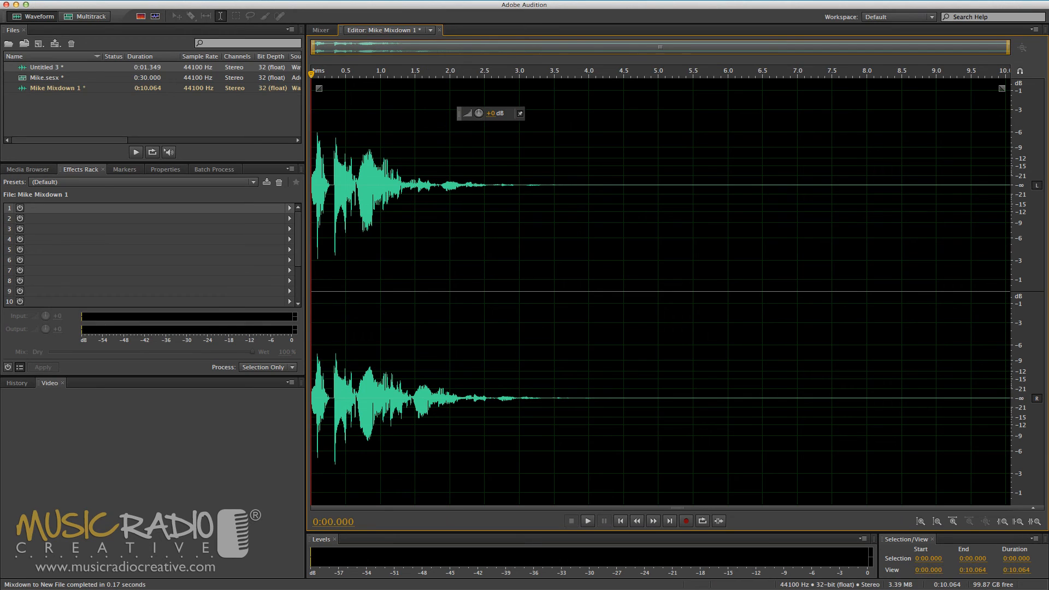
- Play and stop the Mike Mixdown 1 file to hear the mixed result
click(587, 521)
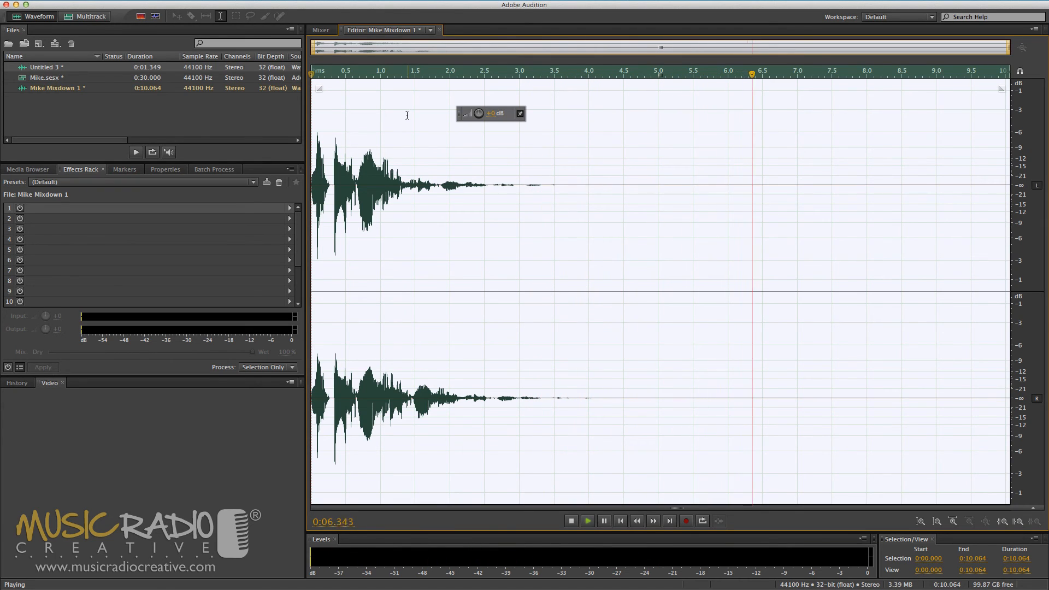
click(570, 521)
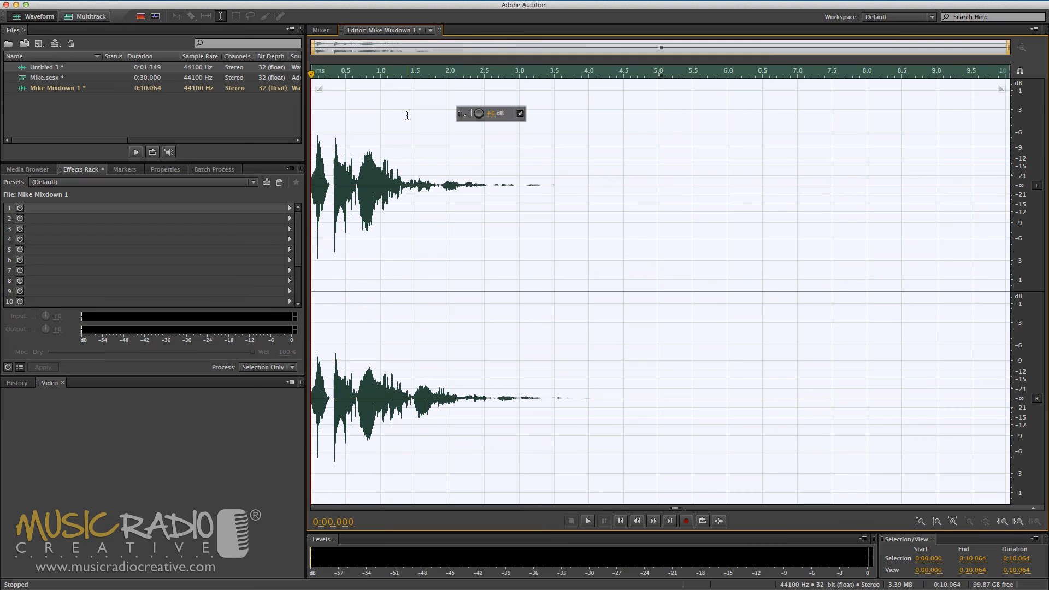